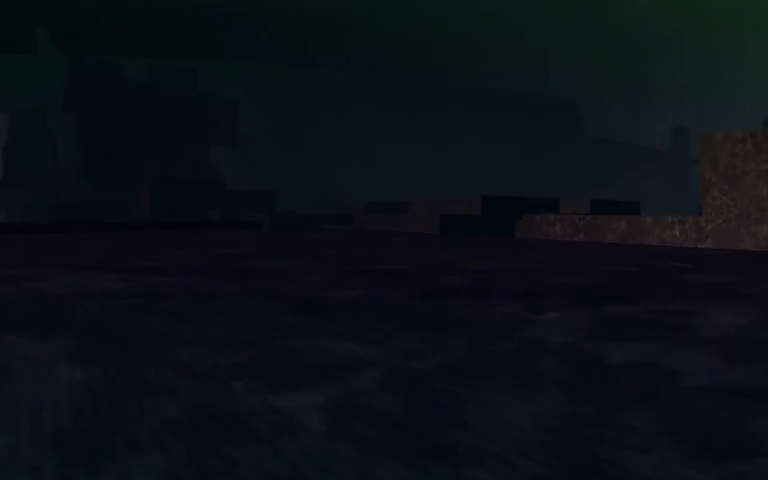
{"action": "scroll", "scroll_direction": "left", "scroll_amount": 3}
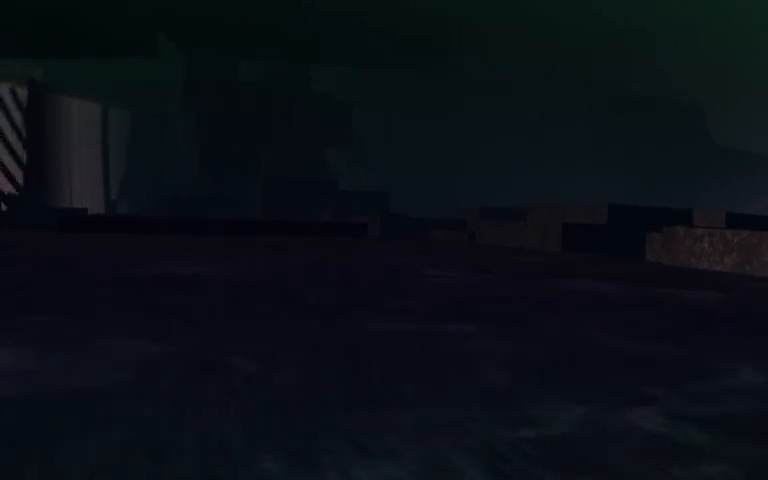